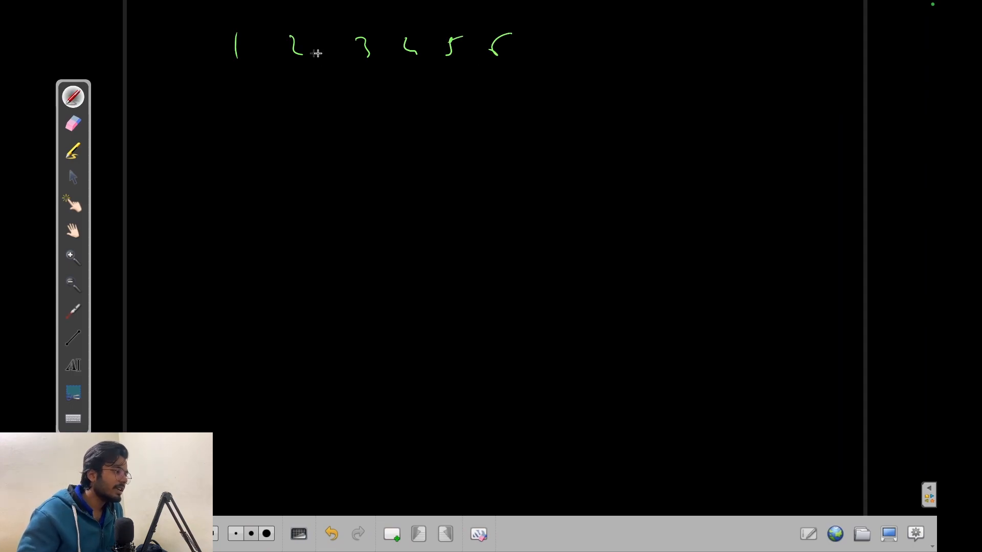
pyautogui.moveTo(254, 112)
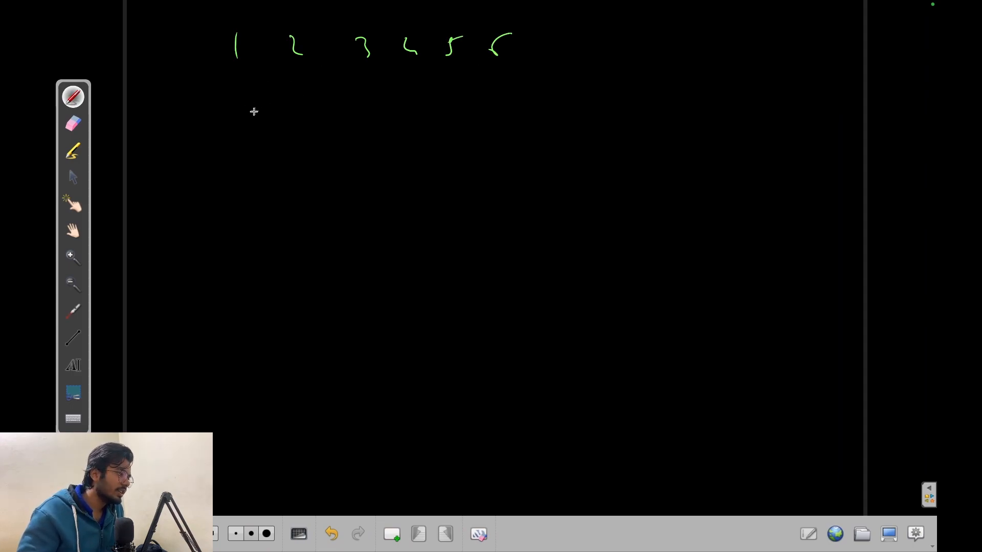
# Step: Handwrite 3 2 1 5 6 beneath the 1–6 row and bracket it as an array
pyautogui.moveTo(241, 116); pyautogui.dragTo(254, 138)
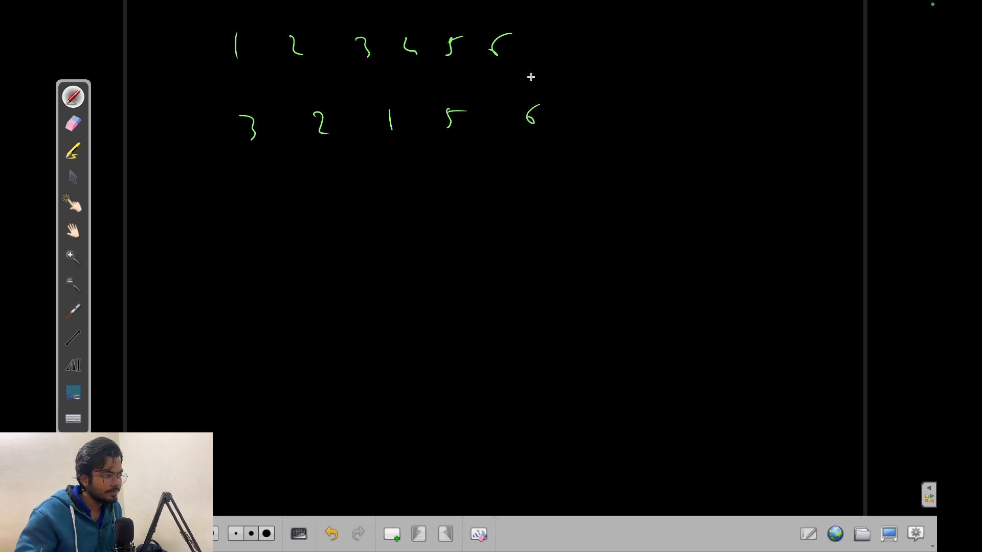
pyautogui.moveTo(265, 146)
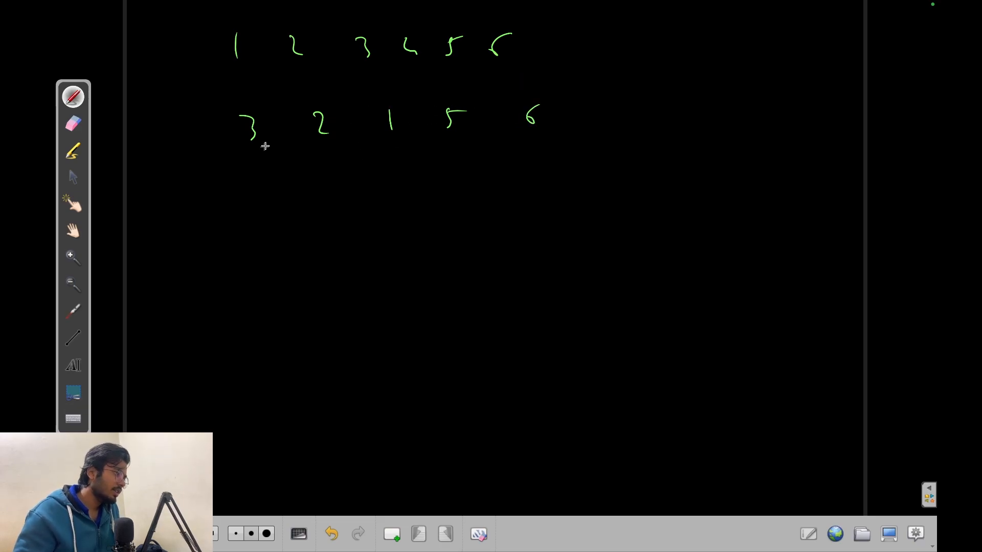
pyautogui.moveTo(235, 91); pyautogui.dragTo(235, 153)
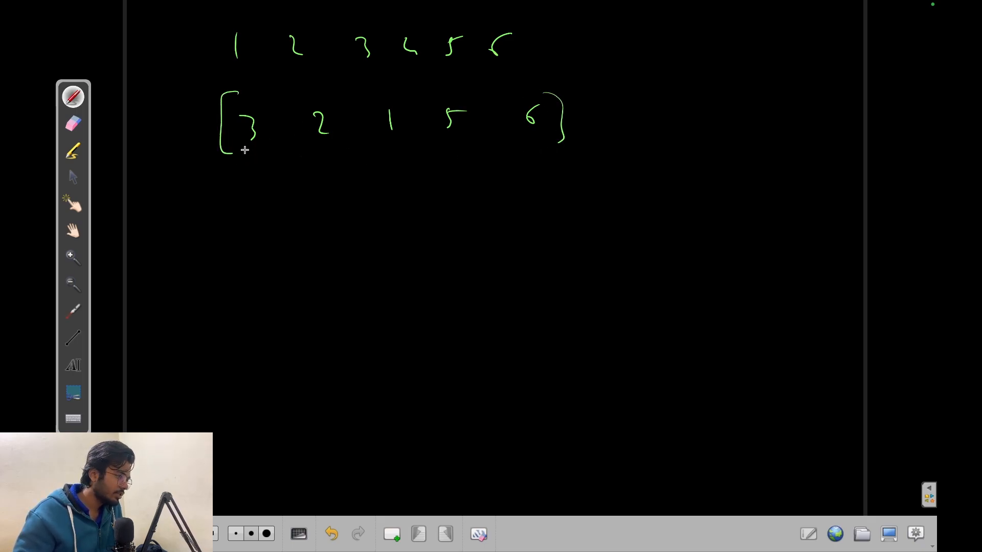
pyautogui.moveTo(247, 147); pyautogui.dragTo(275, 154)
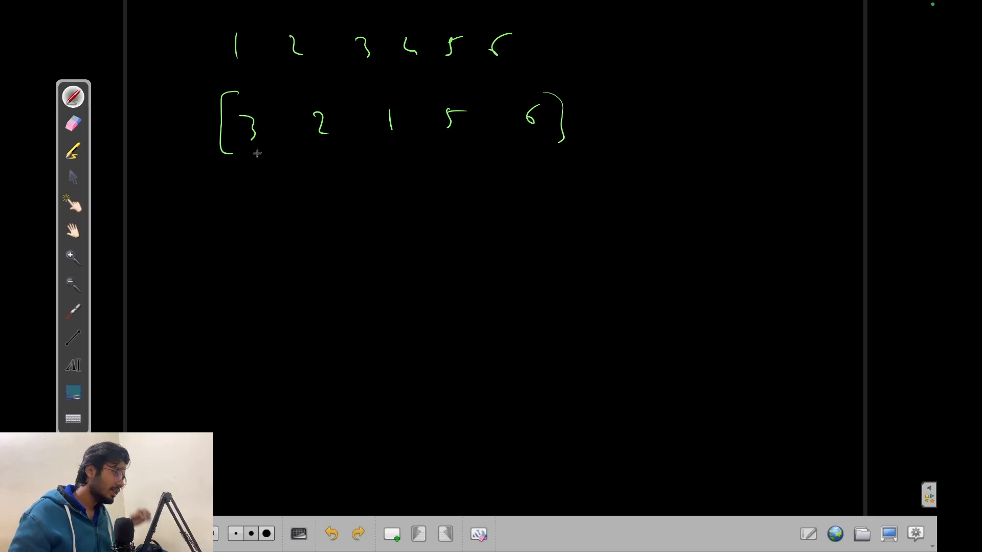
# Step: Circle the start at 3, arrow the running sum along the array, then cross out and restart from 2
pyautogui.moveTo(257, 188); pyautogui.dragTo(259, 160)
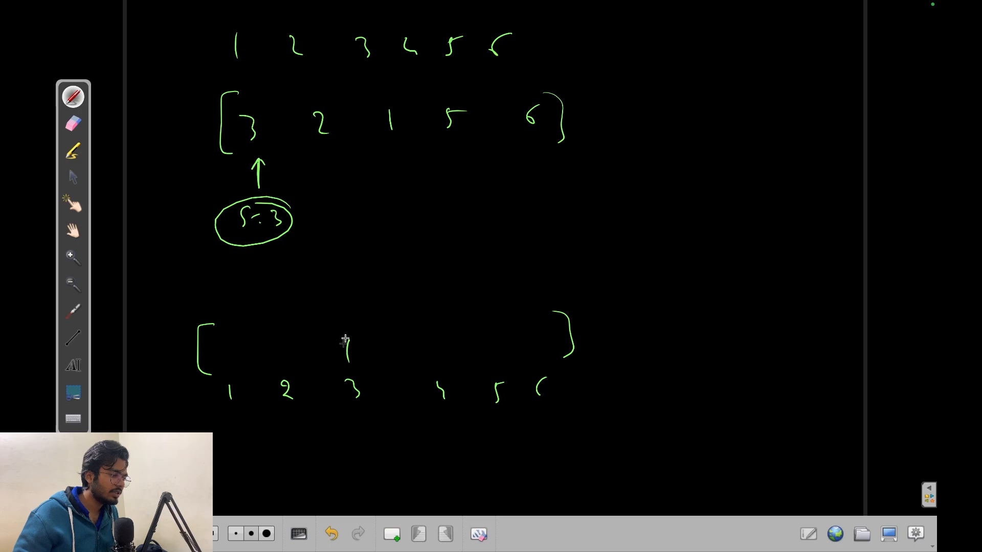
pyautogui.moveTo(260, 182); pyautogui.dragTo(319, 181)
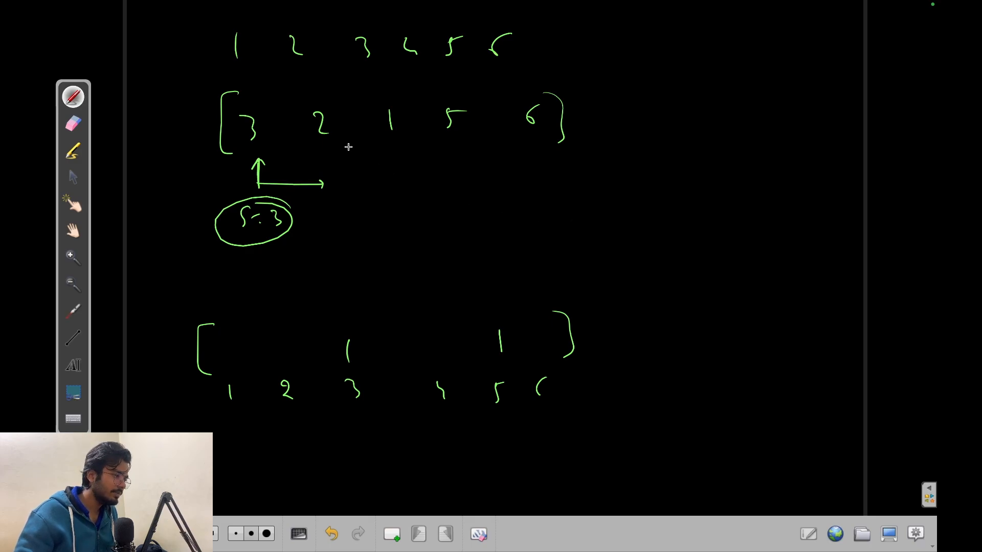
pyautogui.moveTo(323, 183); pyautogui.dragTo(398, 183)
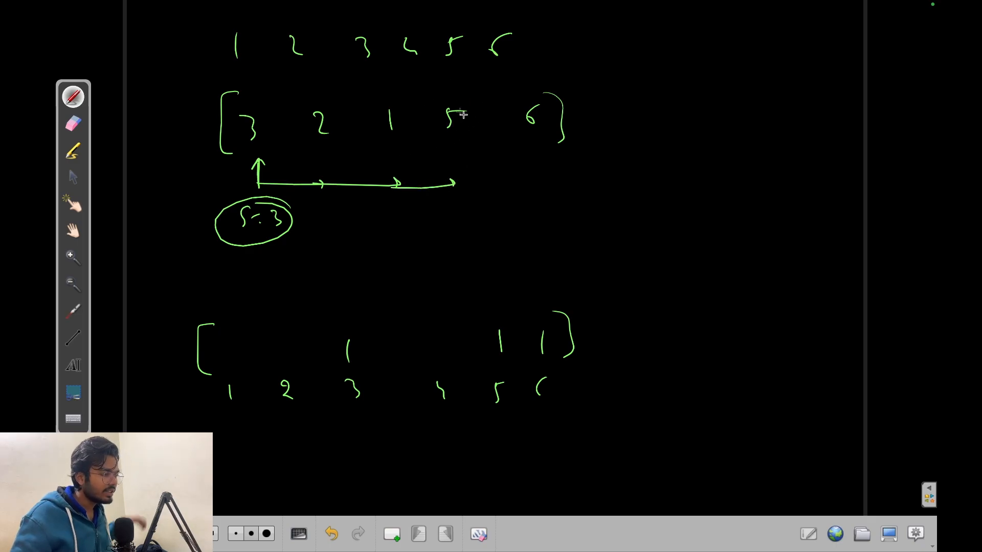
pyautogui.moveTo(443, 131)
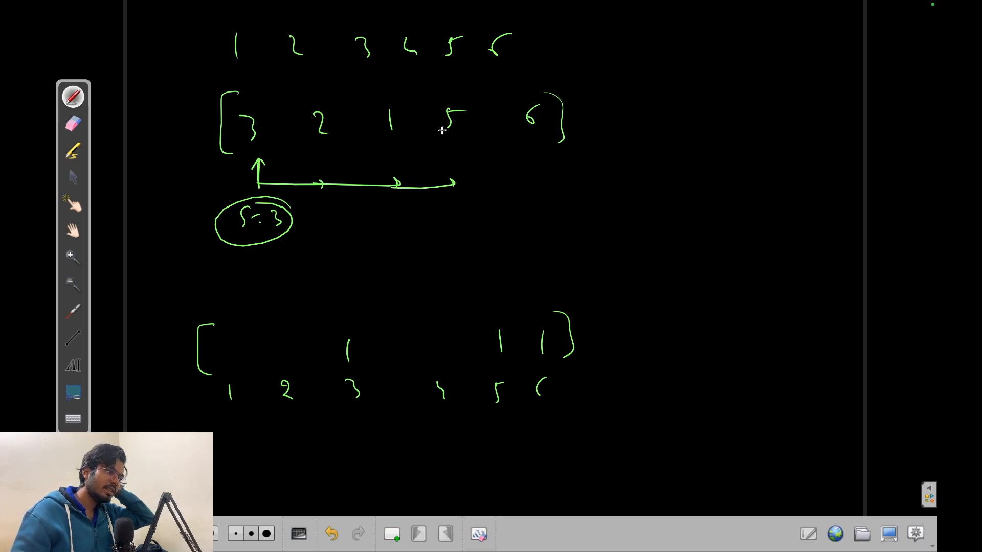
pyautogui.moveTo(441, 156)
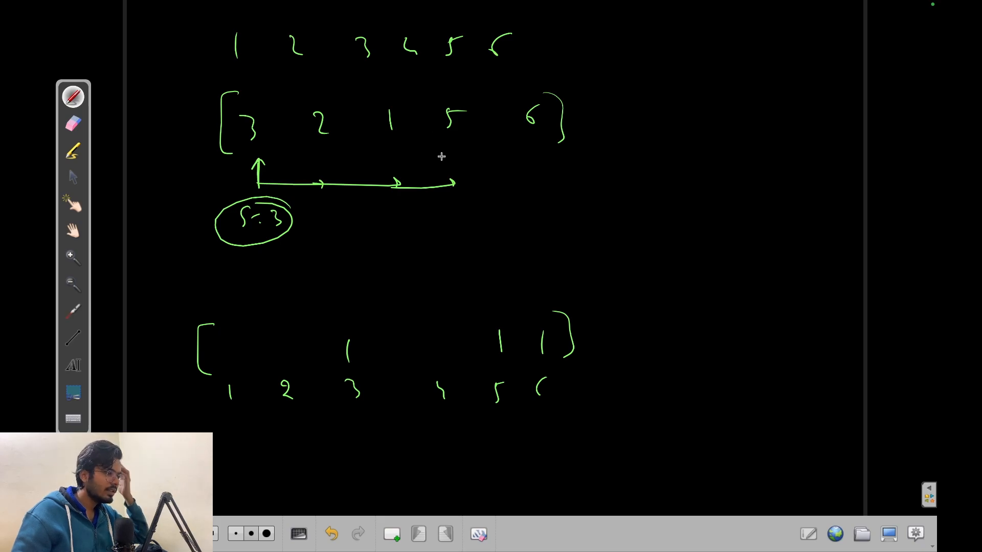
pyautogui.moveTo(372, 169); pyautogui.dragTo(385, 188)
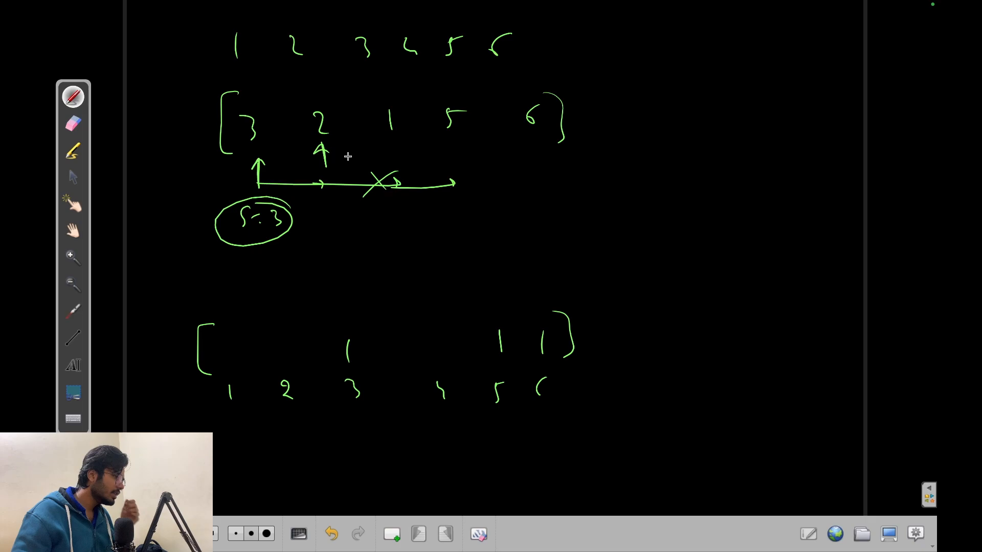
pyautogui.moveTo(332, 113)
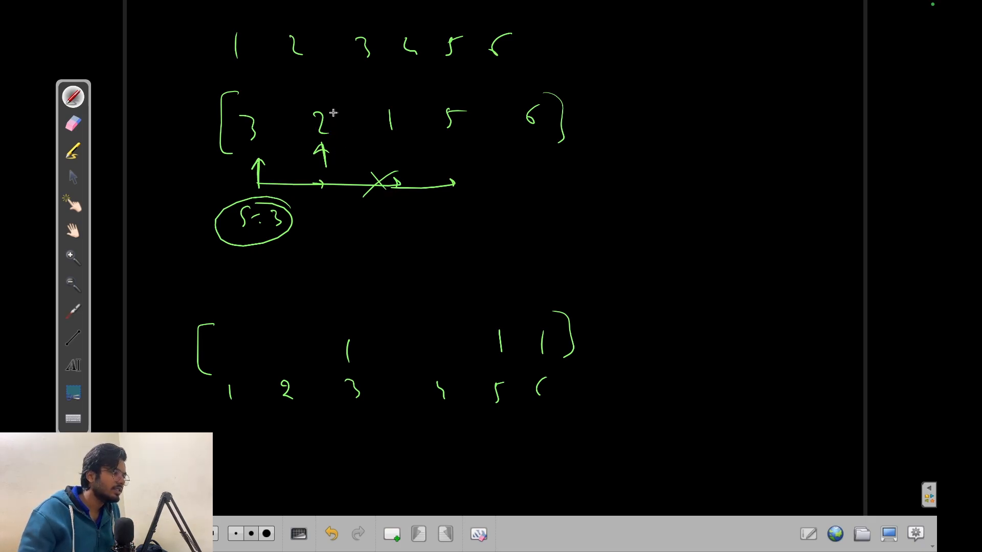
pyautogui.moveTo(291, 304)
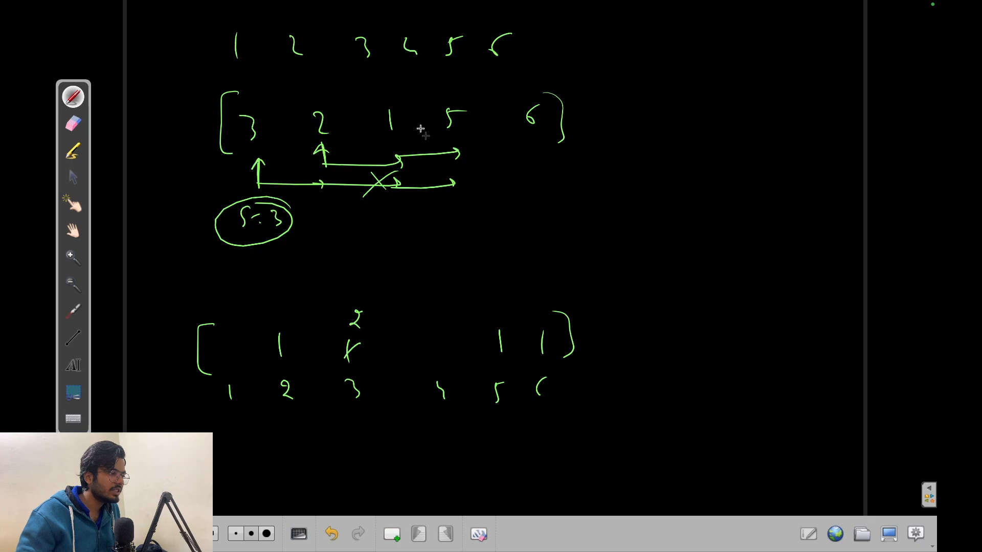
# Step: Start a new running-sum arrow trace from the element 1
pyautogui.moveTo(310, 100); pyautogui.dragTo(310, 134)
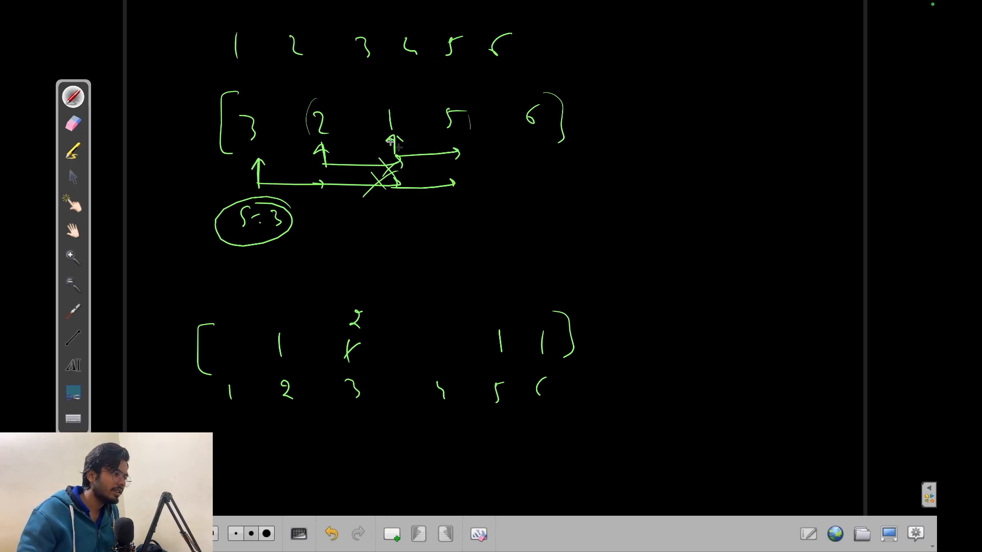
pyautogui.moveTo(429, 158)
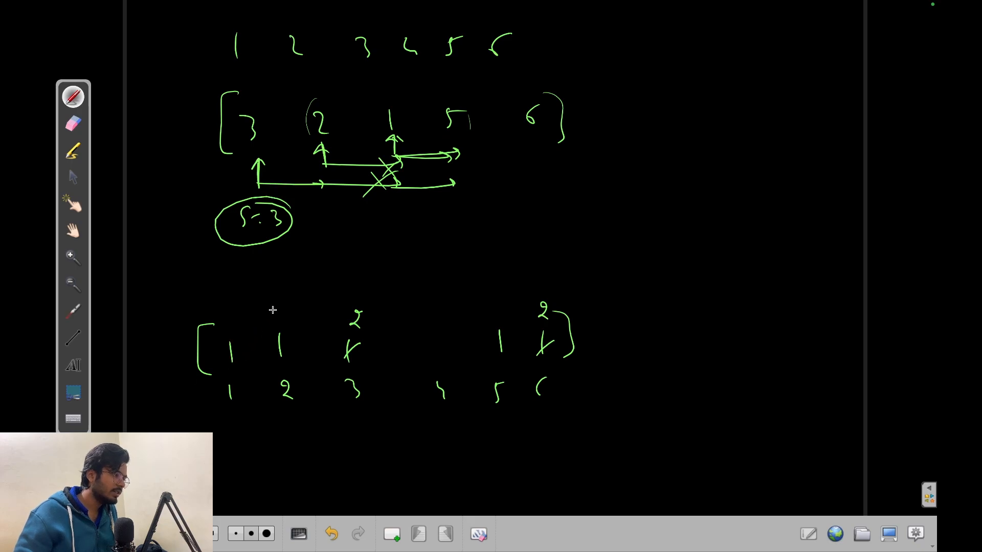
pyautogui.moveTo(412, 145)
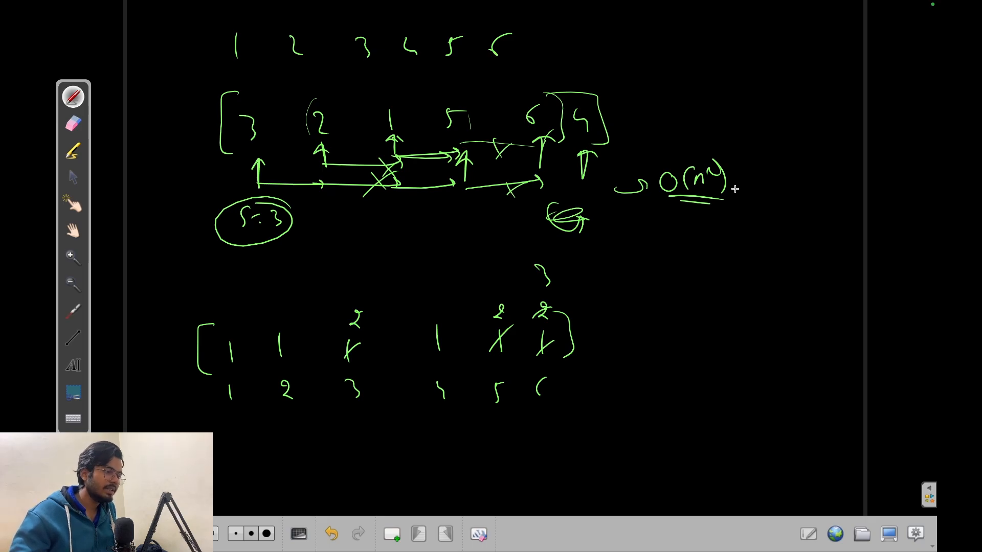
pyautogui.moveTo(508, 161)
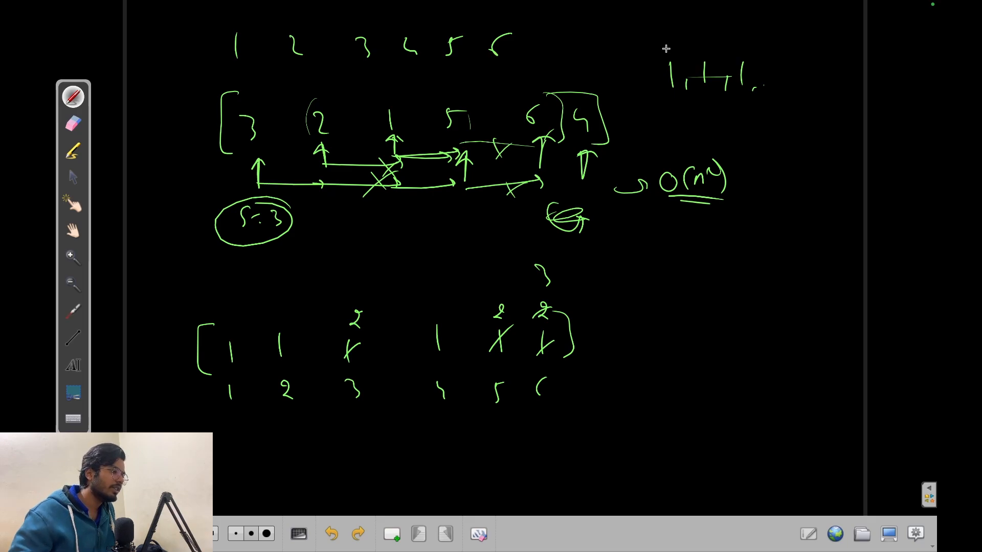
pyautogui.moveTo(665, 204)
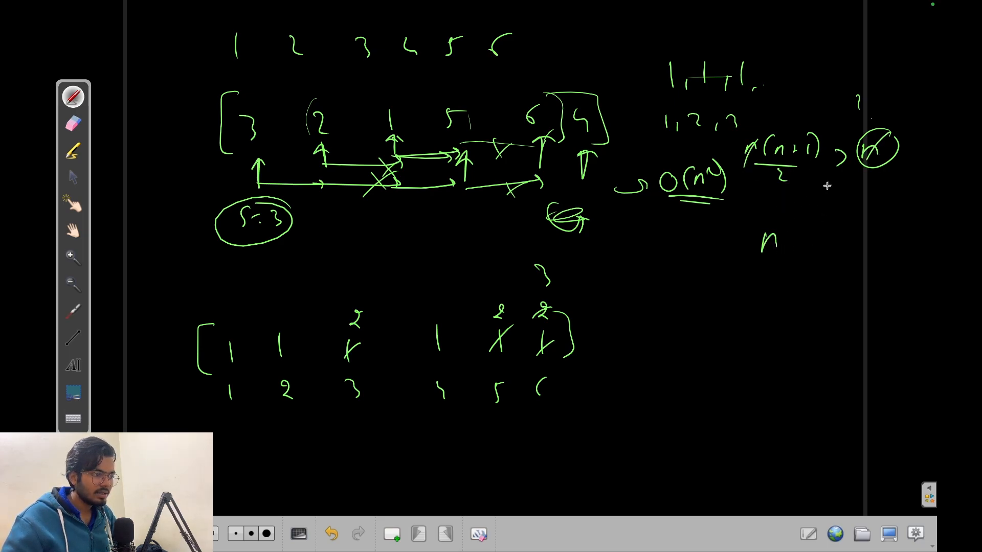
pyautogui.moveTo(806, 231)
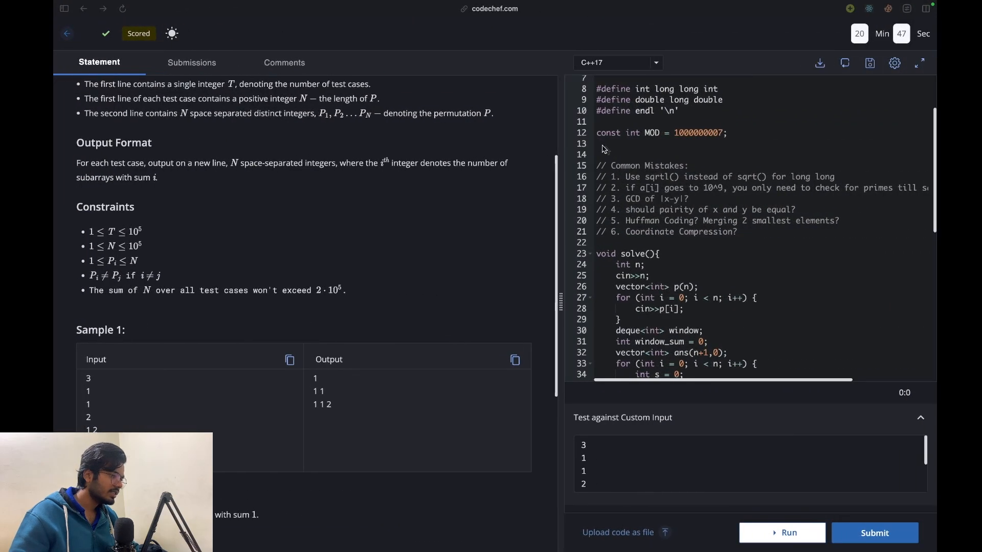
pyautogui.click(920, 62)
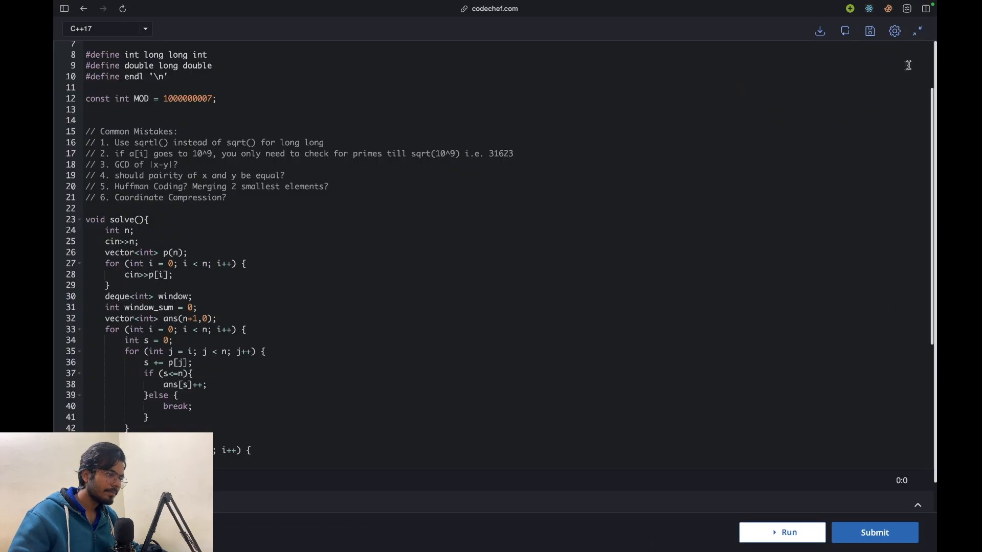
pyautogui.scroll(-3)
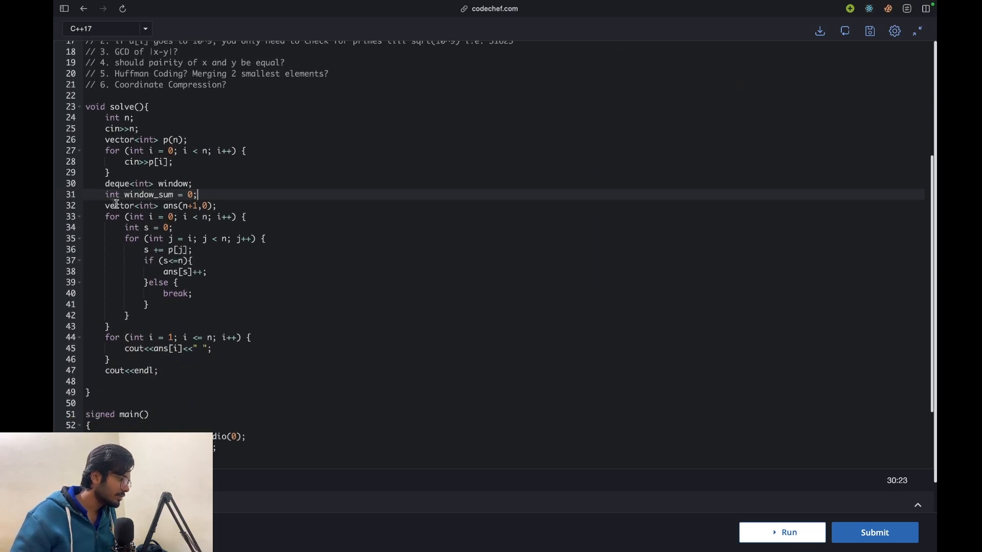
pyautogui.moveTo(272, 210)
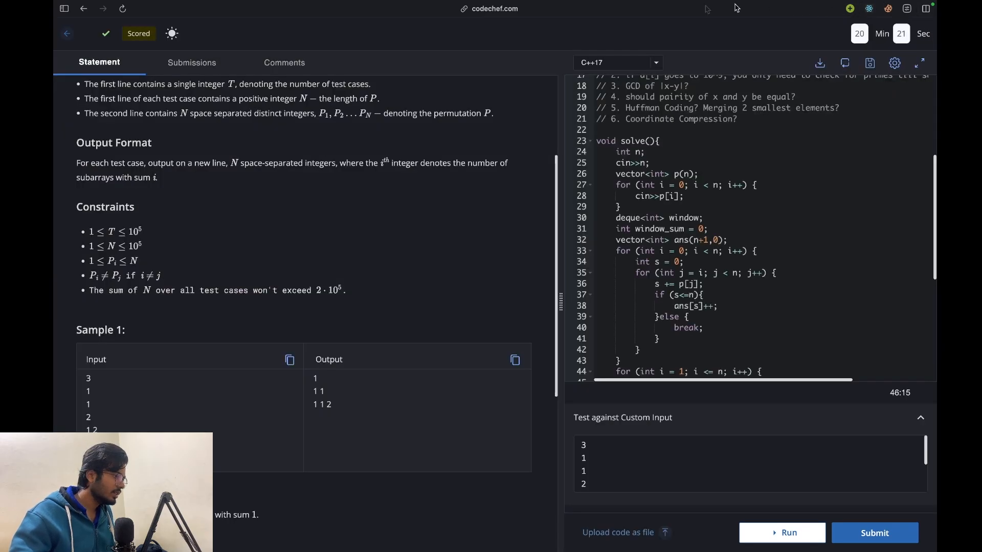
pyautogui.scroll(3)
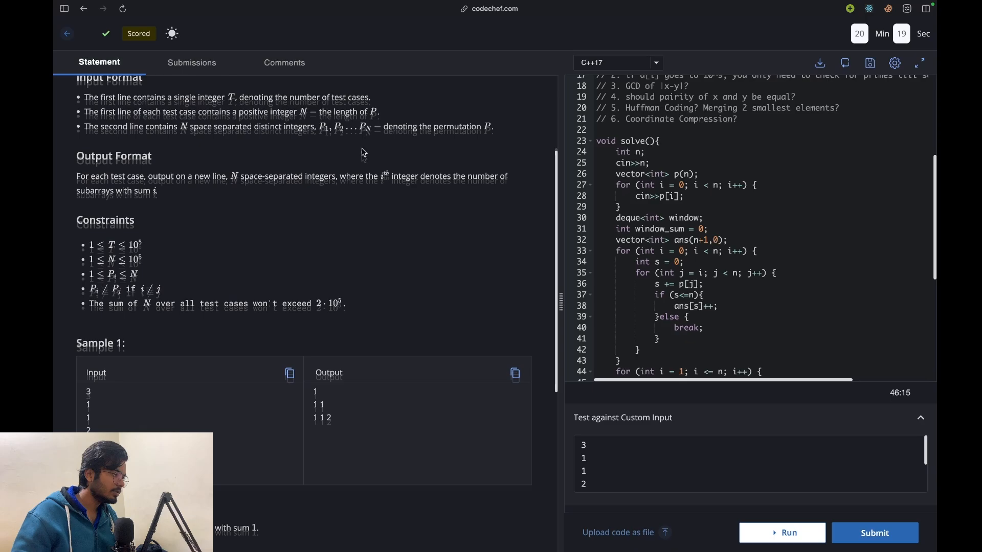